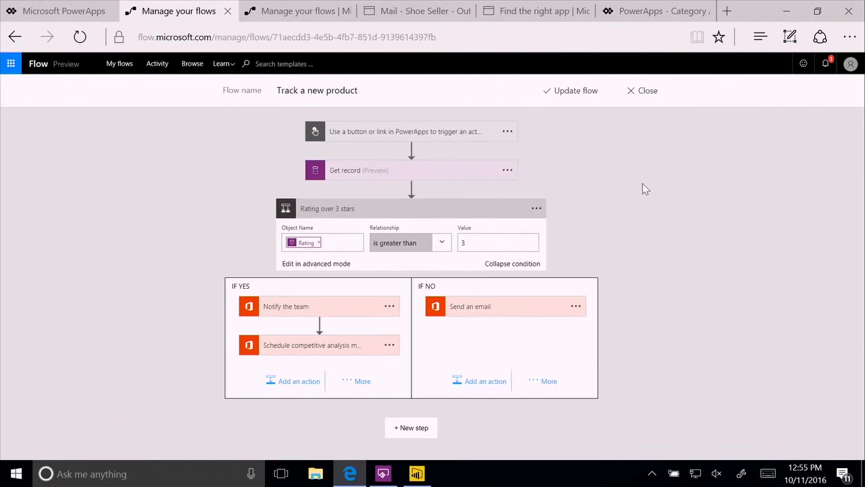
pyautogui.moveTo(620, 189)
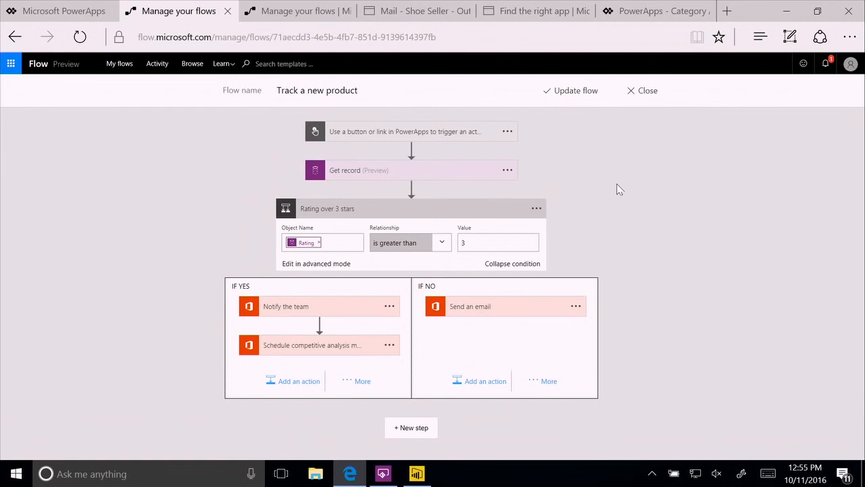
pyautogui.moveTo(359, 174)
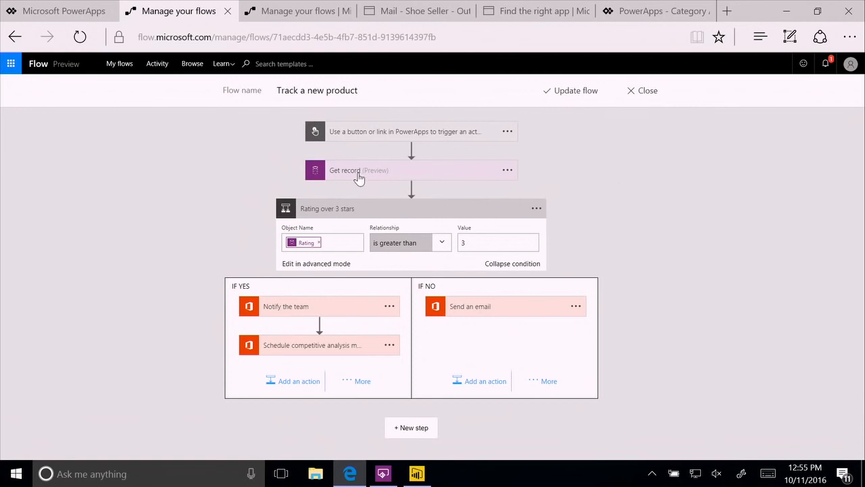
pyautogui.moveTo(394, 144)
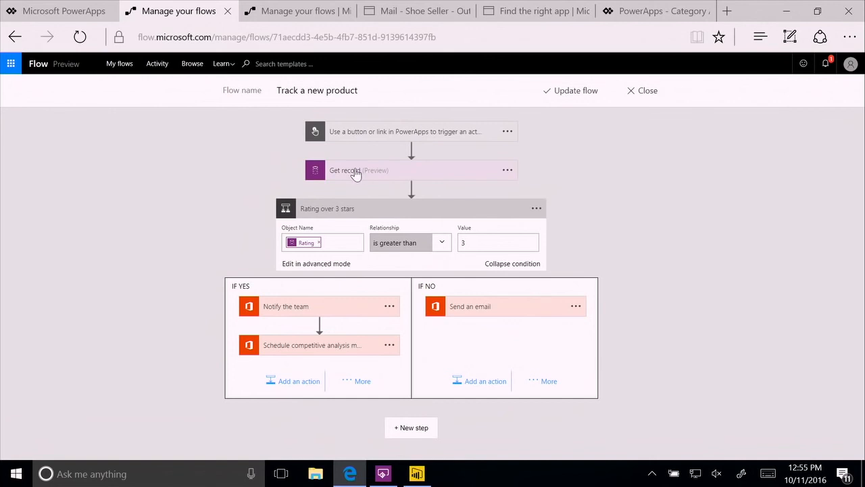
# Add a 'Send a push notification' action to the IF YES branch after the competitive analysis meeting
pyautogui.click(354, 170)
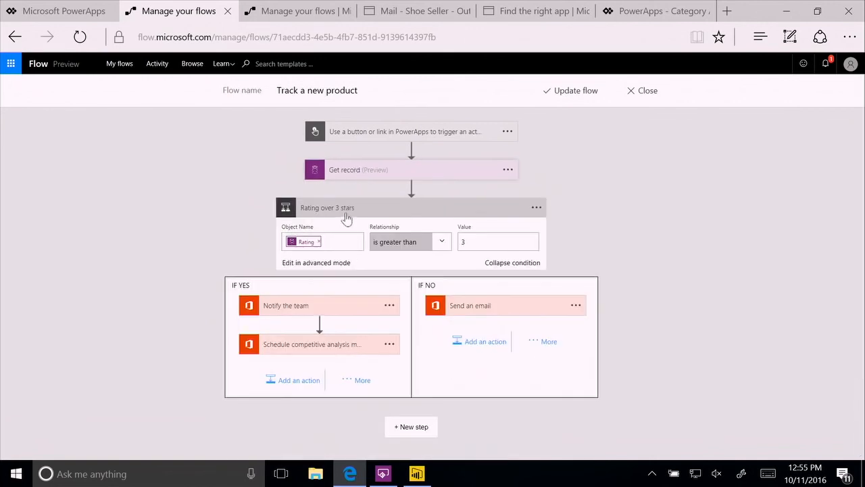
pyautogui.moveTo(318, 275)
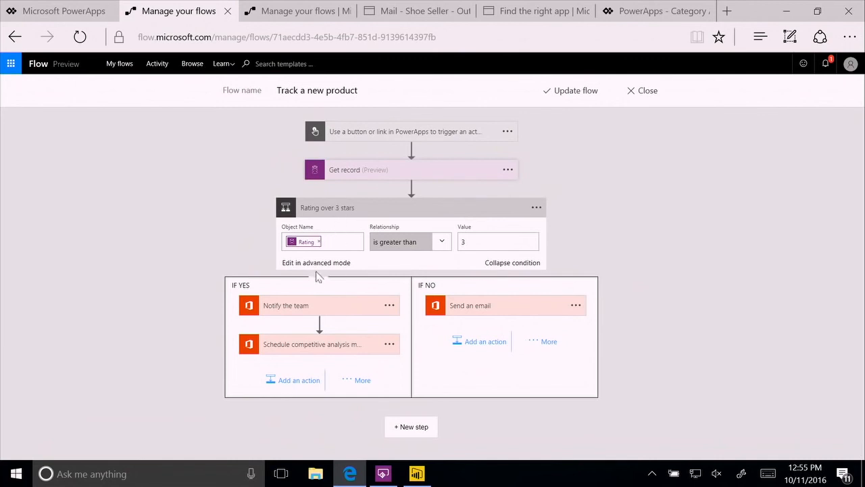
pyautogui.moveTo(294, 310)
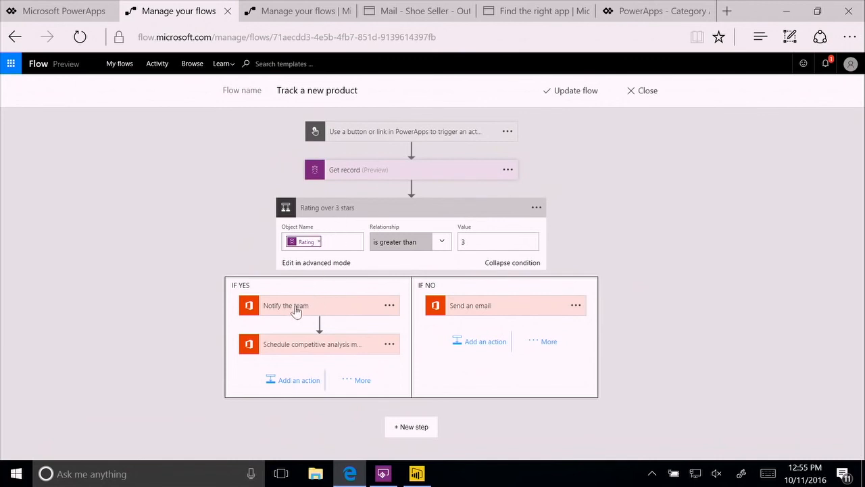
pyautogui.click(295, 306)
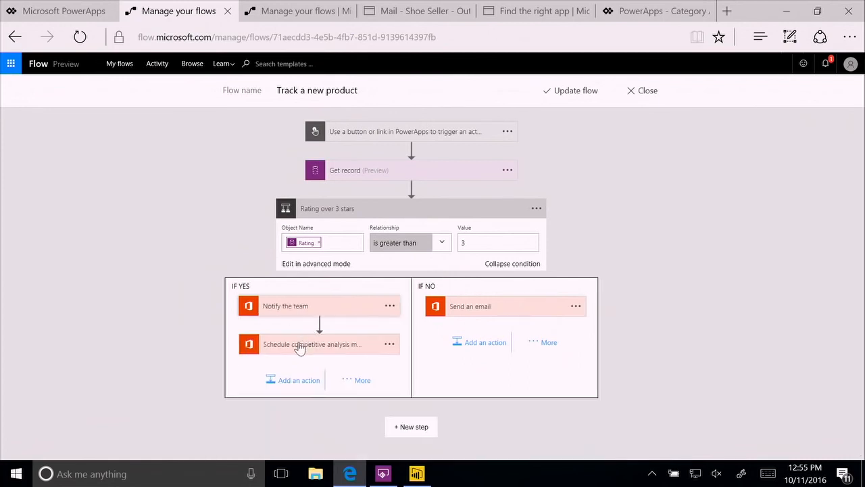
pyautogui.click(310, 345)
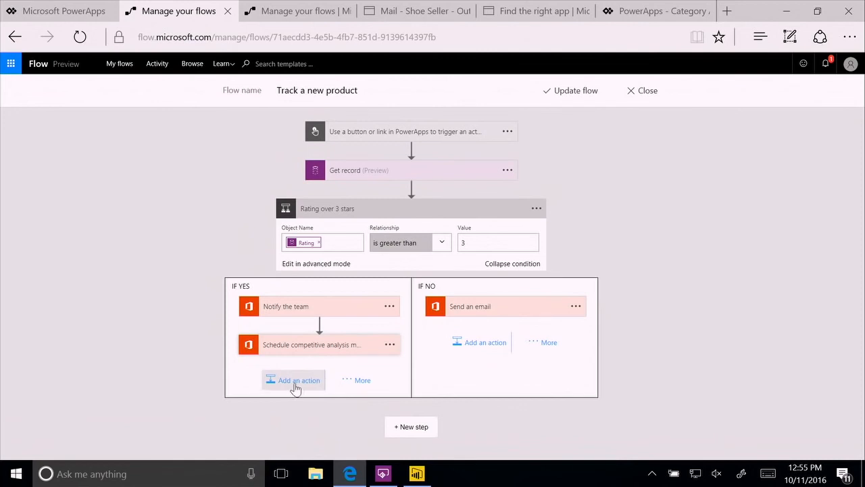
pyautogui.click(297, 379)
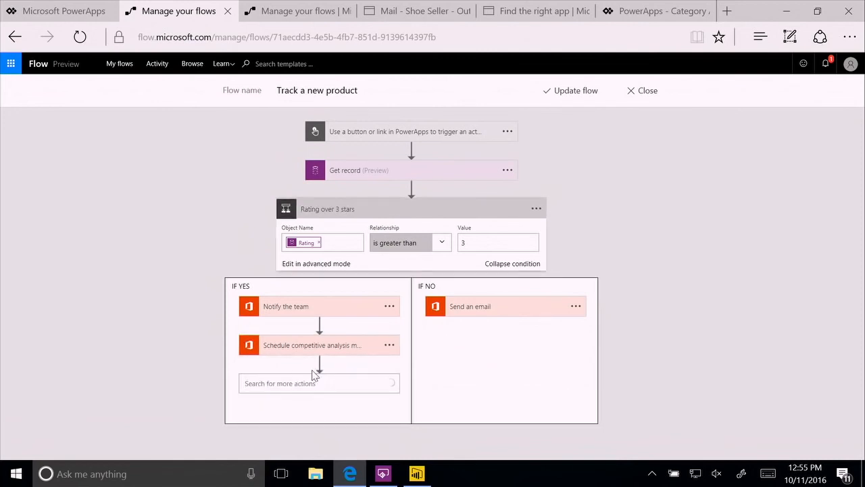
pyautogui.write('push')
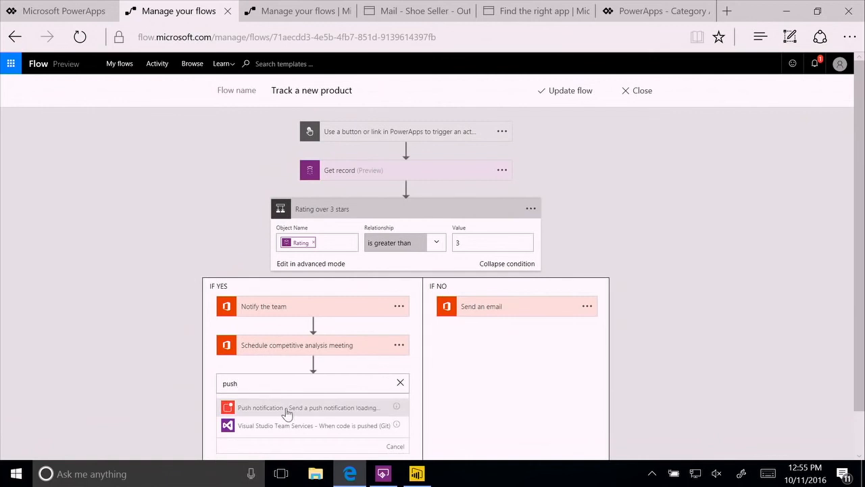
pyautogui.click(308, 407)
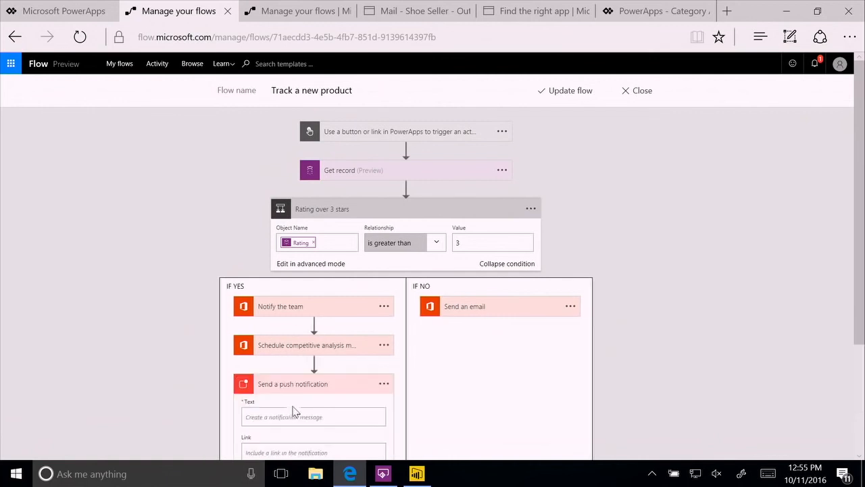
# Set the notification's Text to the Subject value from the meeting step
pyautogui.scroll(-3)
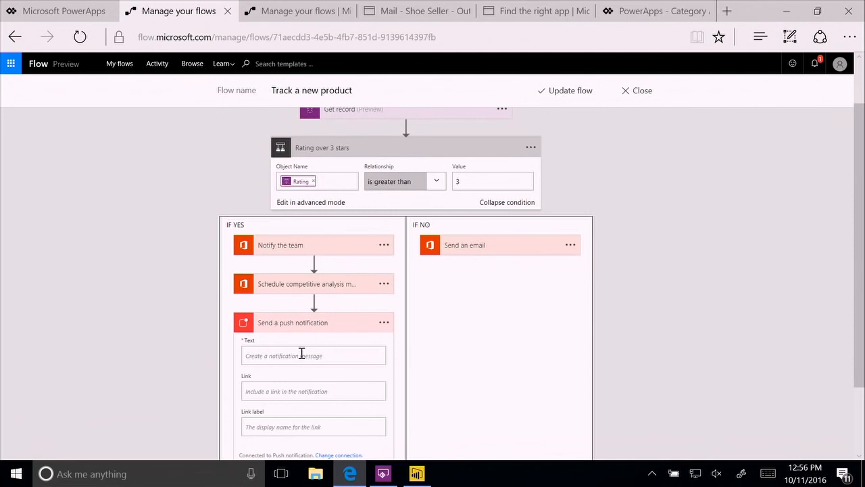
pyautogui.click(311, 354)
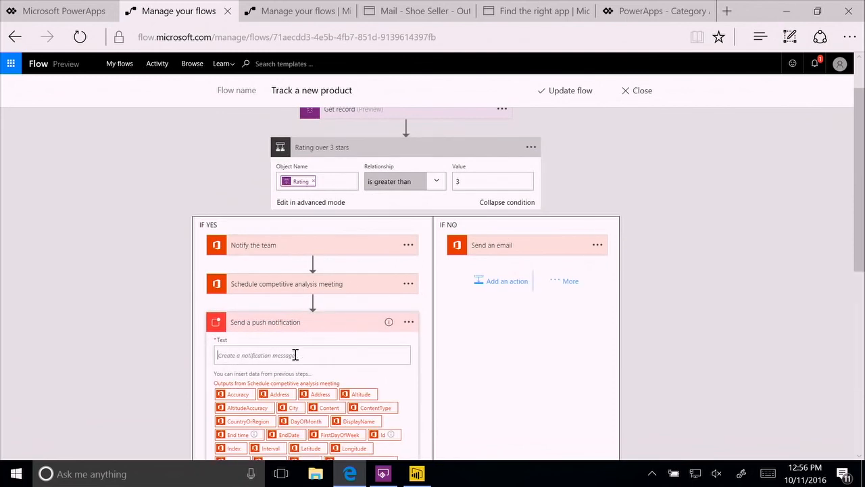
pyautogui.moveTo(397, 381)
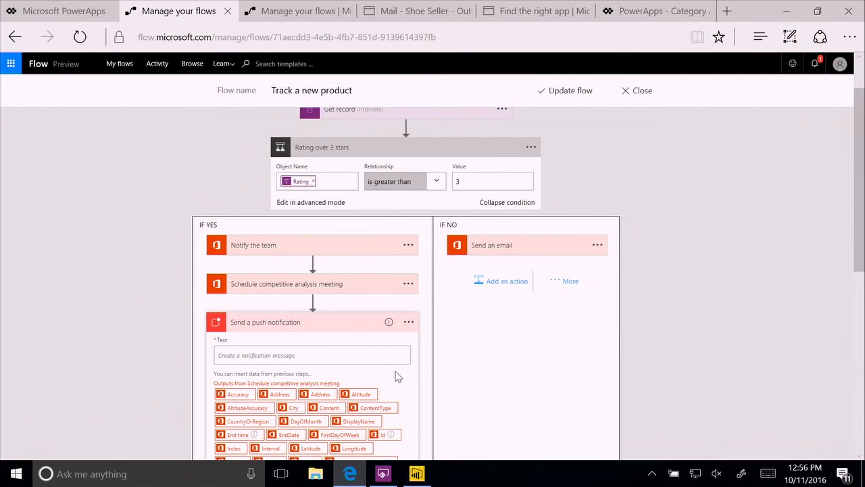
pyautogui.scroll(-3)
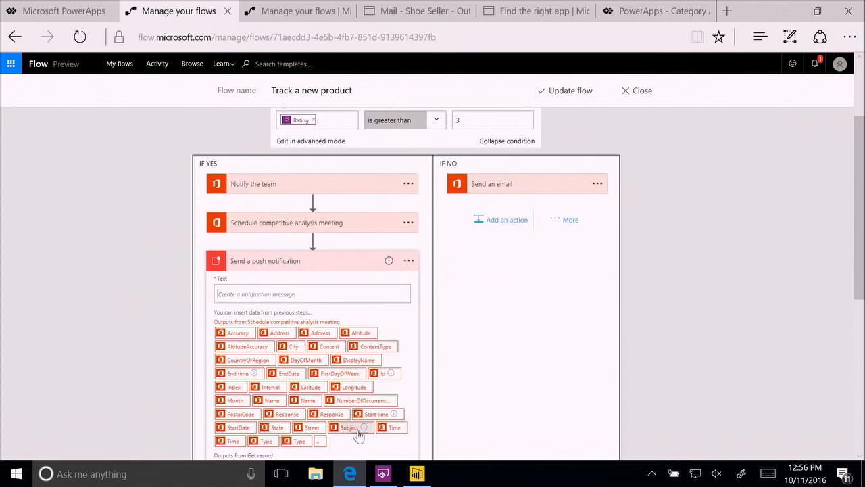
pyautogui.click(349, 427)
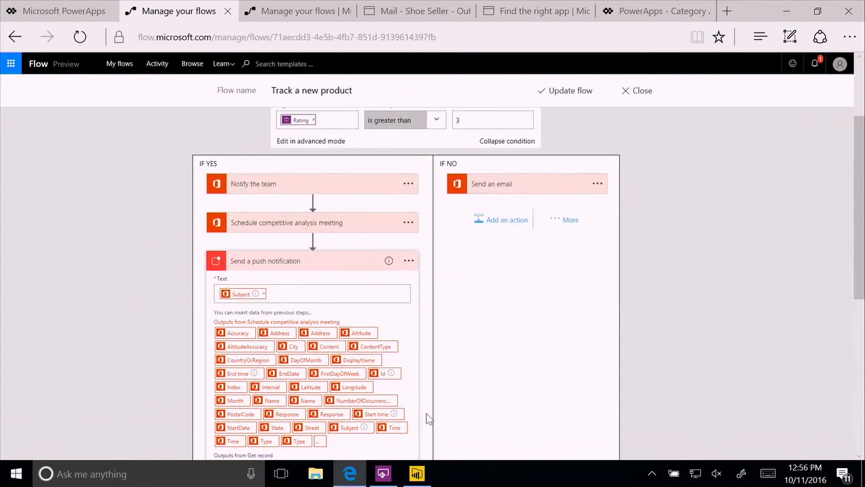
pyautogui.moveTo(414, 335)
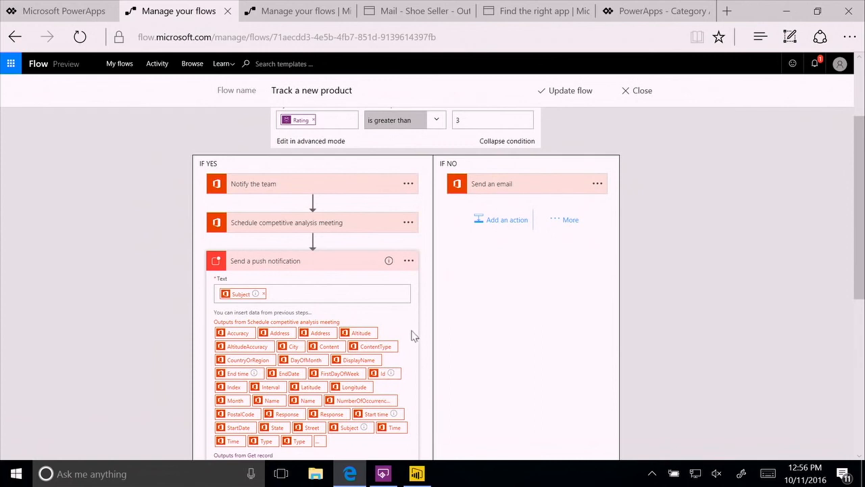
pyautogui.moveTo(465, 298)
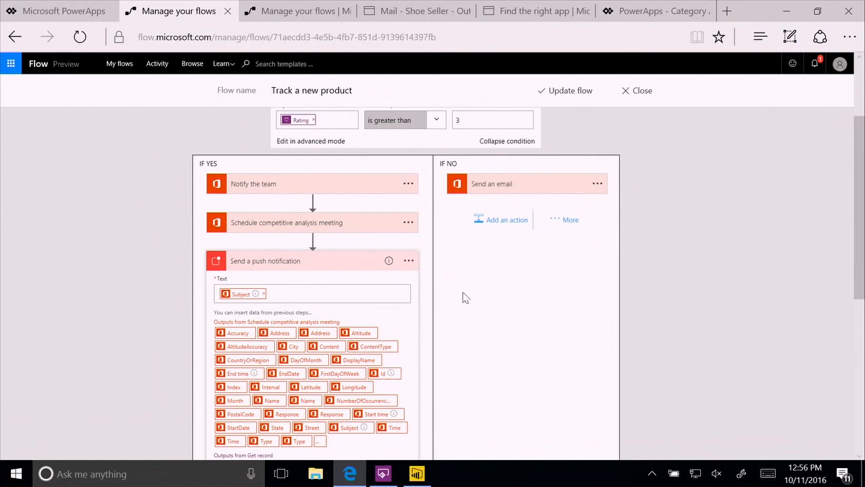
pyautogui.moveTo(570, 91)
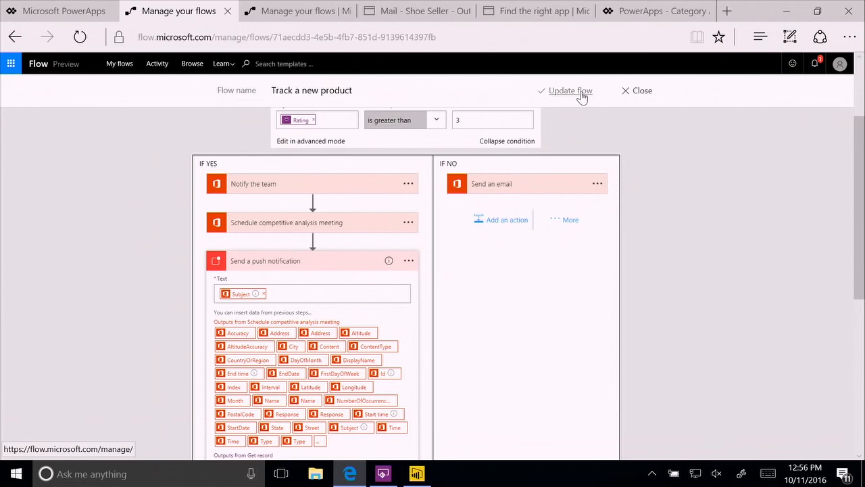
# Update the flow, submit the Mens Shoe form in the Category Analysis app, and return to Edge
pyautogui.click(570, 90)
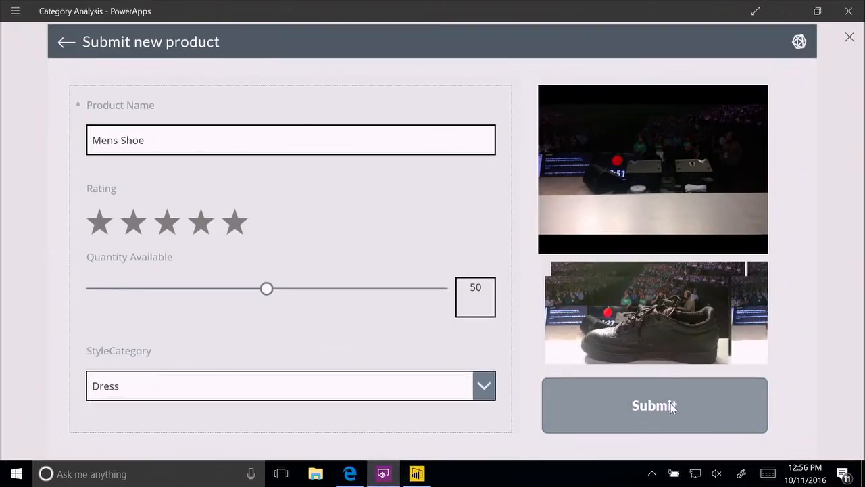
pyautogui.click(654, 405)
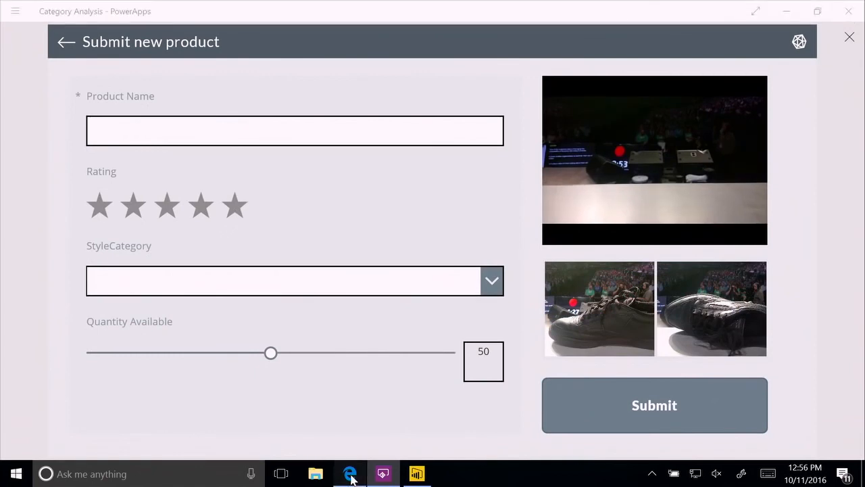
pyautogui.click(348, 473)
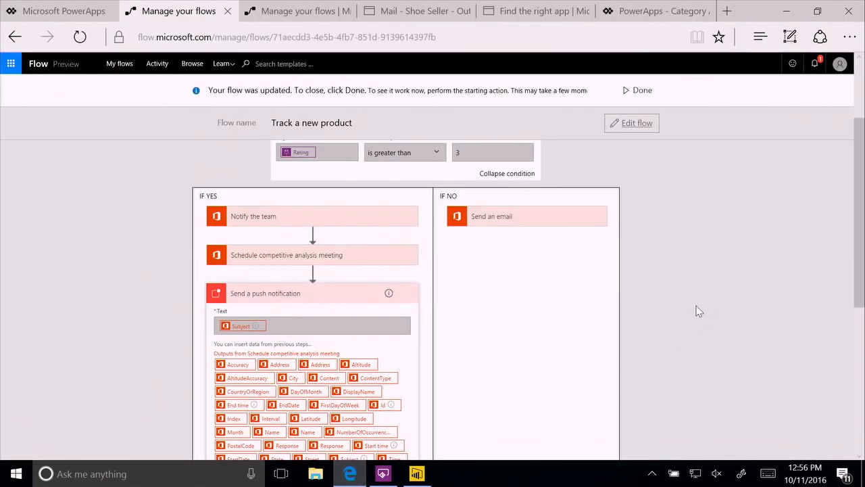
pyautogui.moveTo(701, 317)
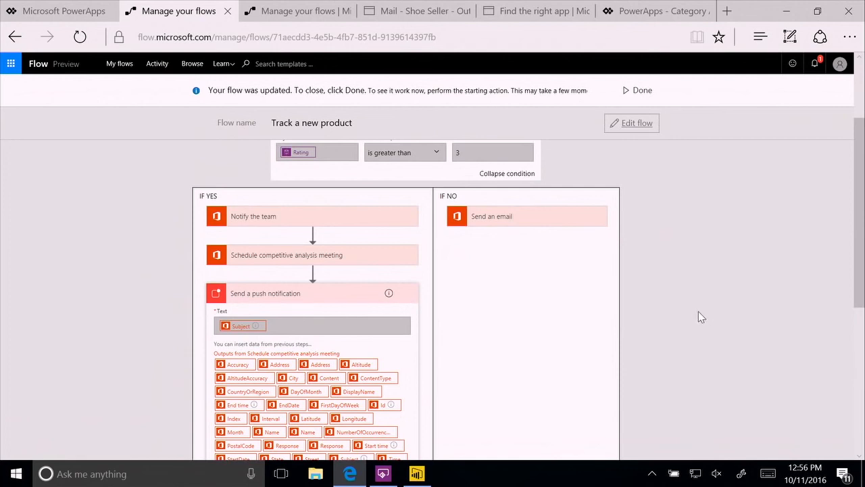
# Review the run showing every step succeeded, then switch to the Outlook mail tab
pyautogui.scroll(3)
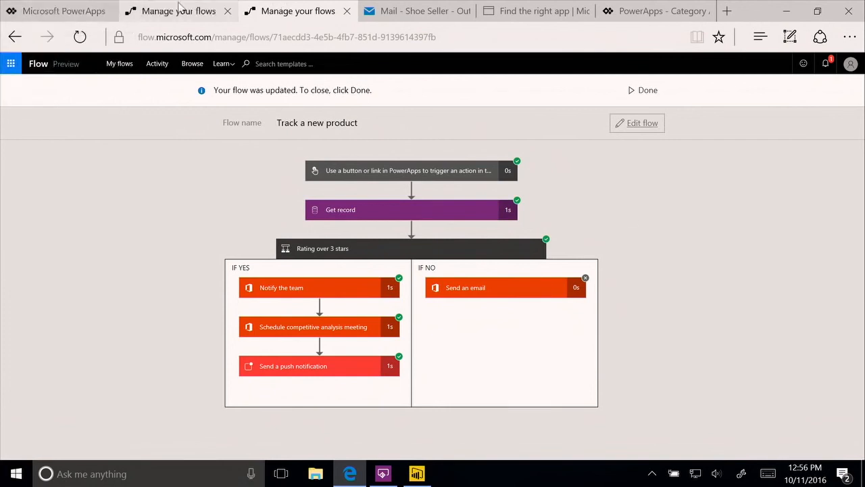
pyautogui.click(414, 11)
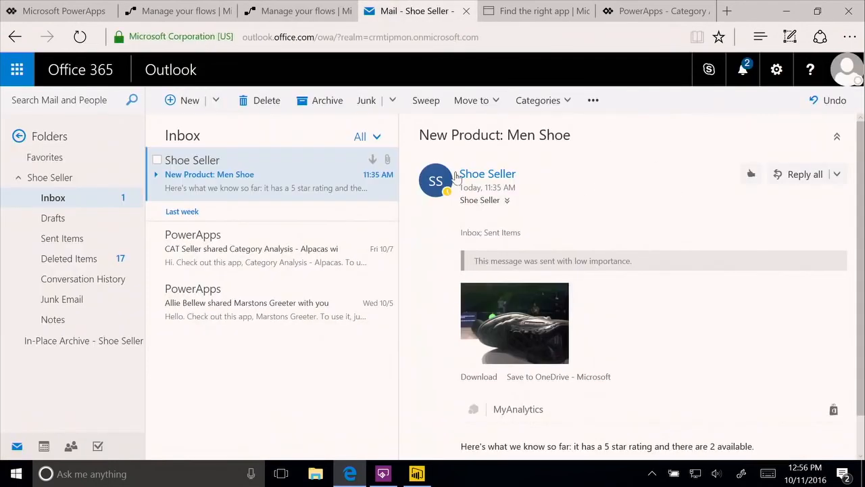
pyautogui.moveTo(286, 172)
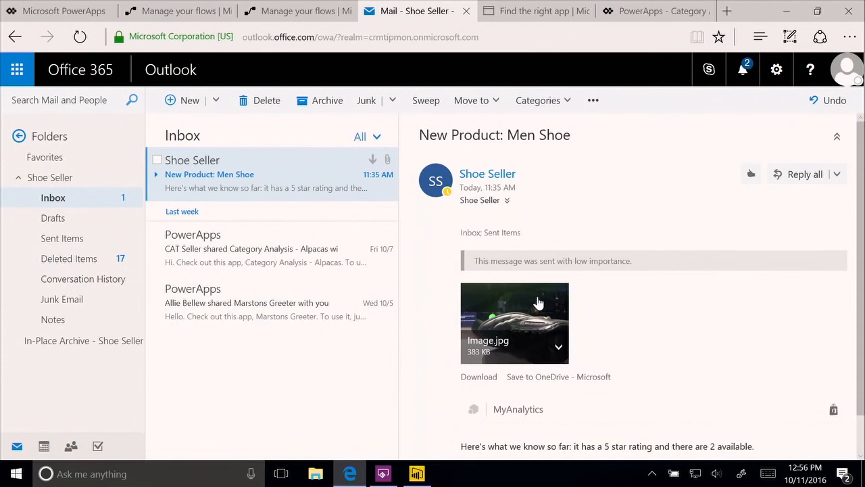
pyautogui.moveTo(520, 310)
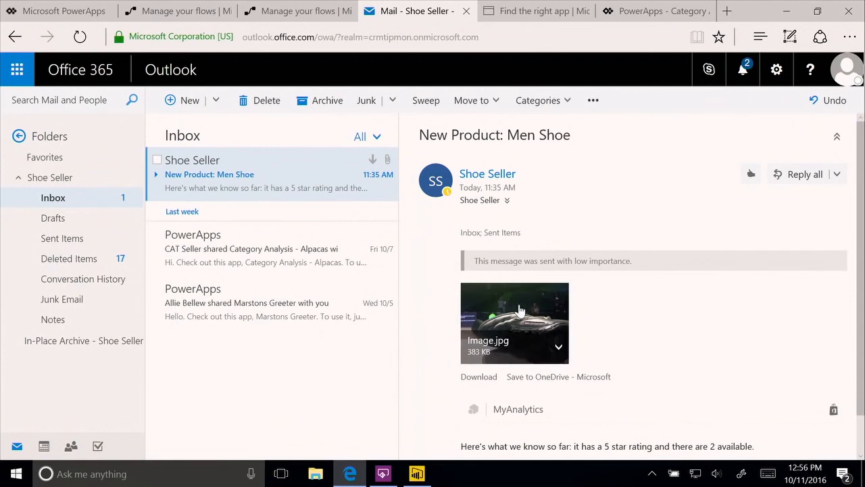
# Open the Image.jpg attachment of the 'New Product: Men Shoe' email in full-size preview
pyautogui.click(513, 322)
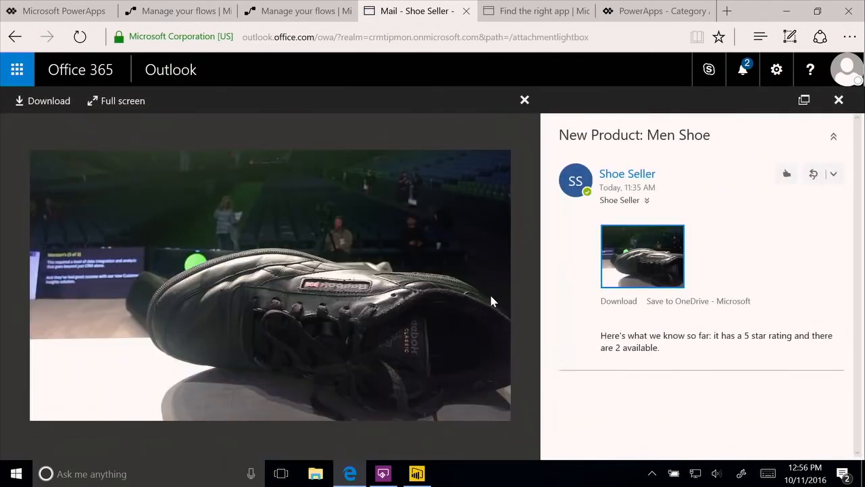